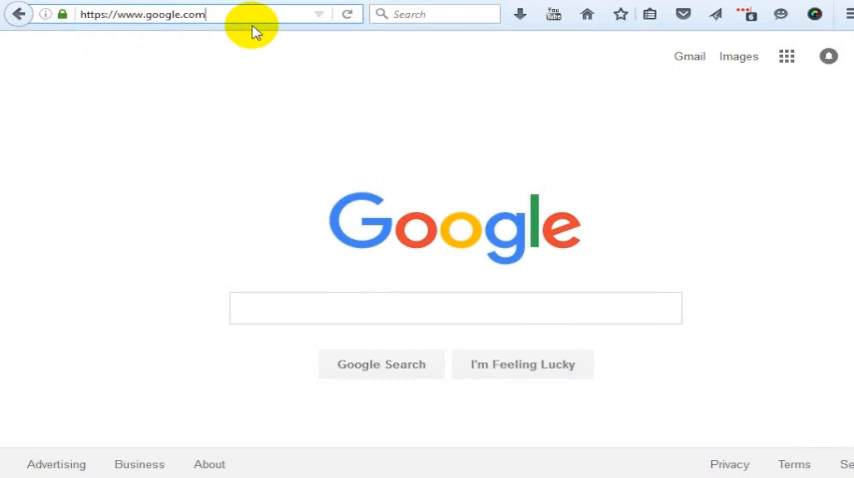
# Navigate from google.com to google.com/alerts to reach the My alerts list
pyautogui.write('/alerts')
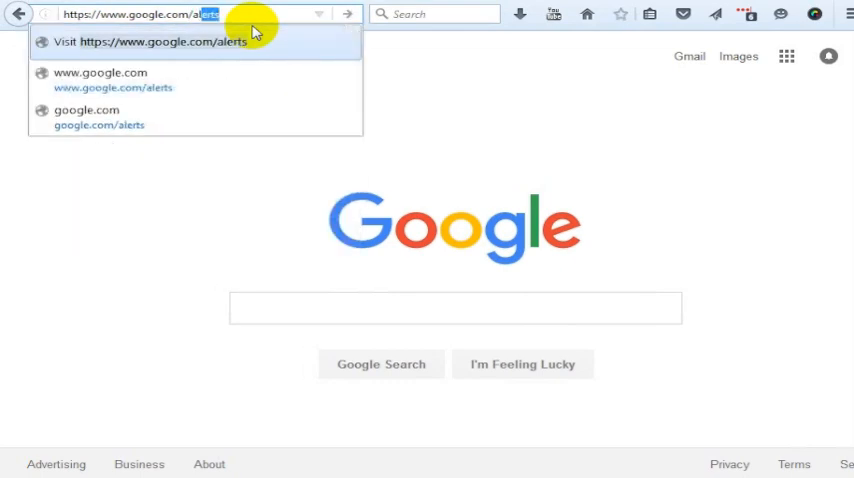
pyautogui.moveTo(218, 50)
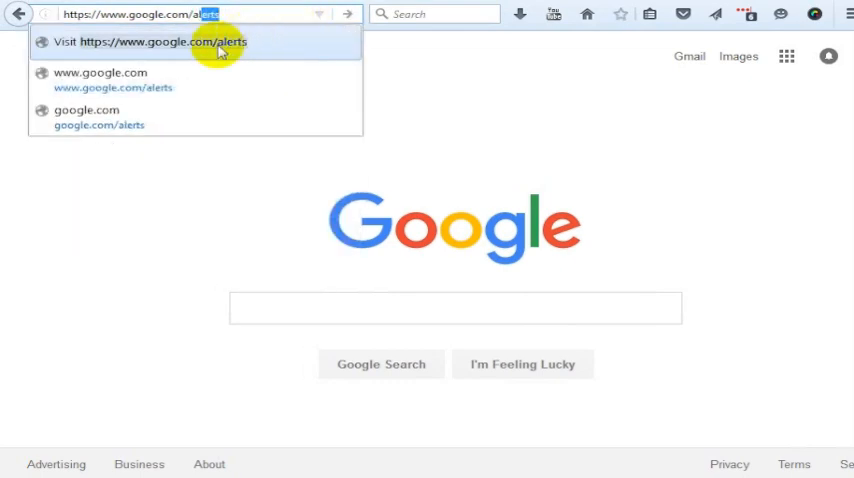
pyautogui.click(160, 40)
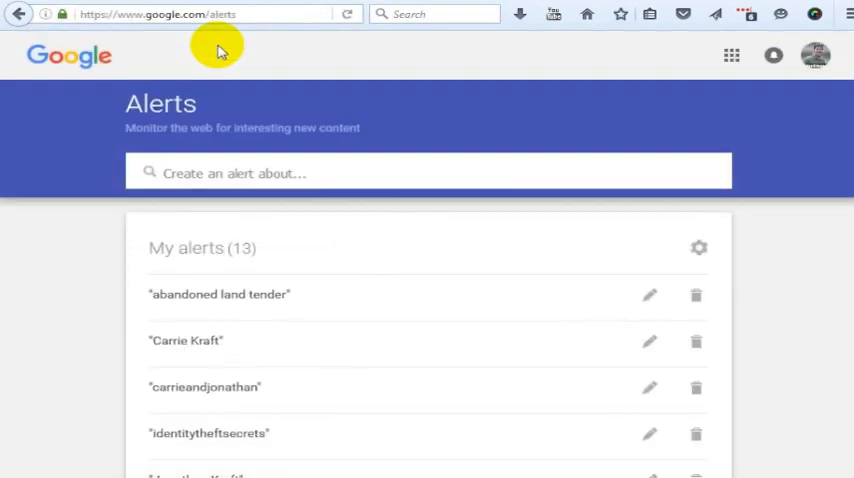
pyautogui.scroll(-3)
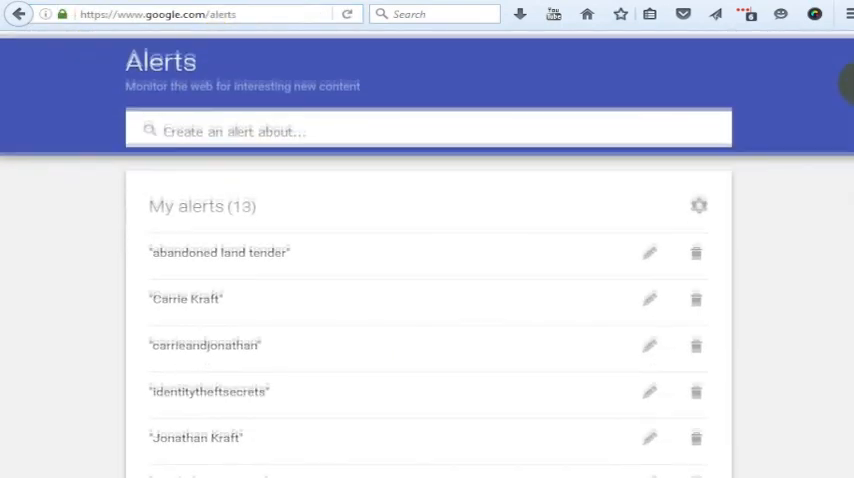
pyautogui.scroll(-3)
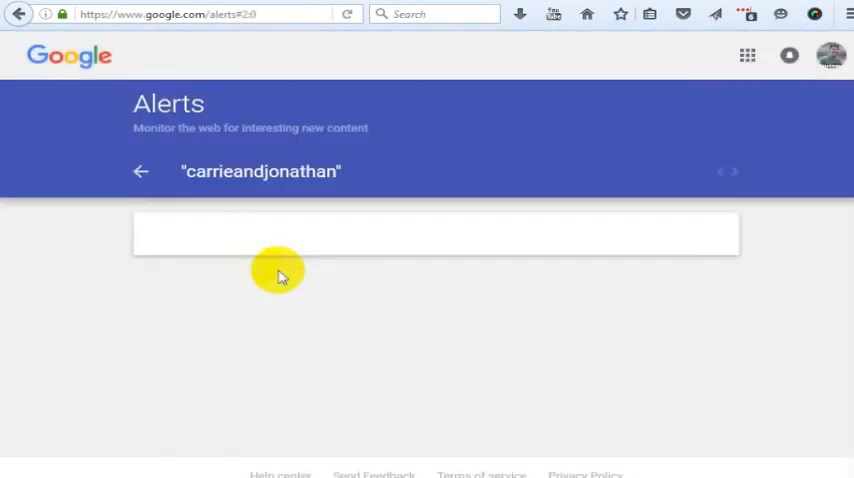
pyautogui.click(140, 172)
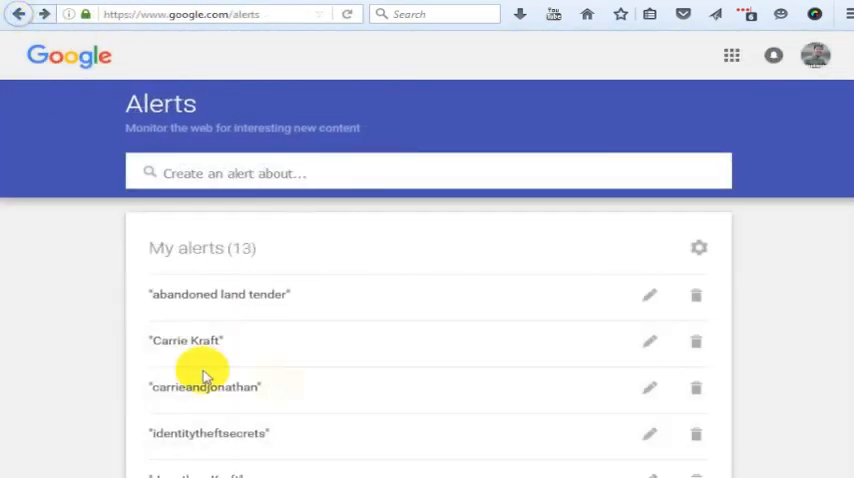
pyautogui.scroll(-3)
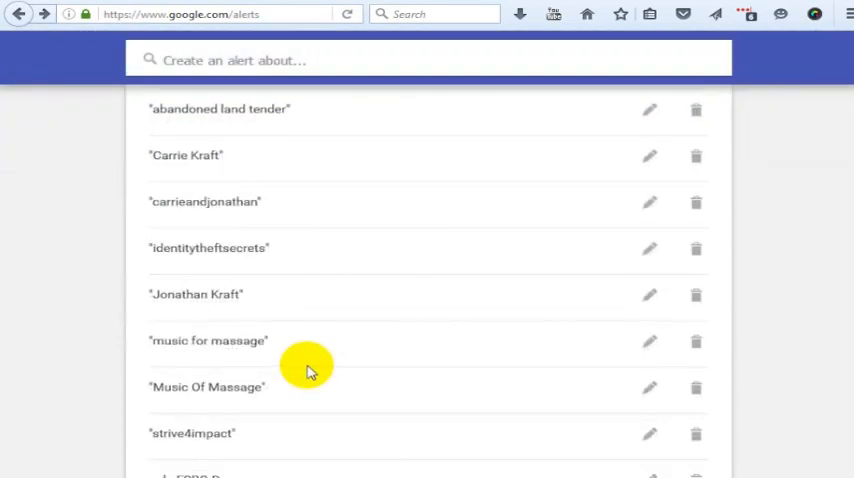
pyautogui.moveTo(176, 292)
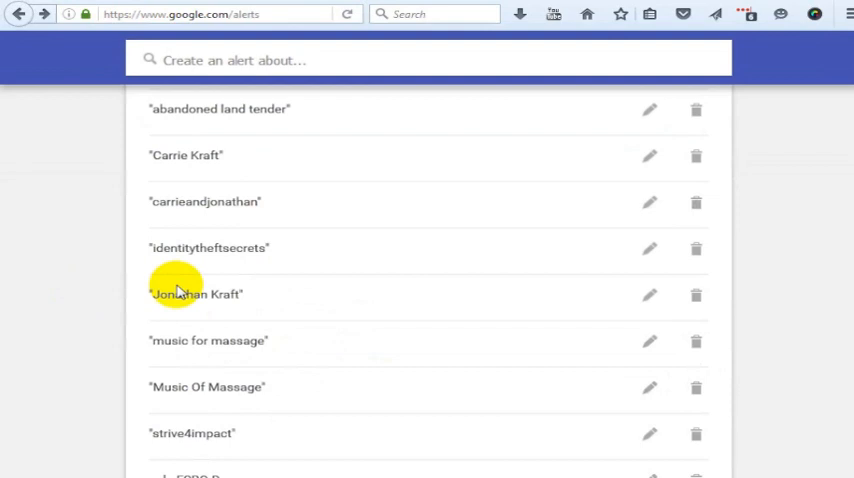
pyautogui.scroll(-3)
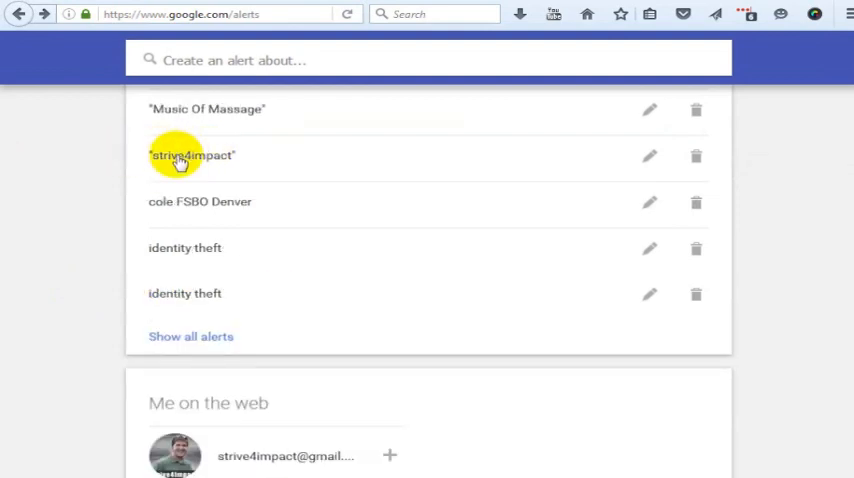
pyautogui.moveTo(220, 212)
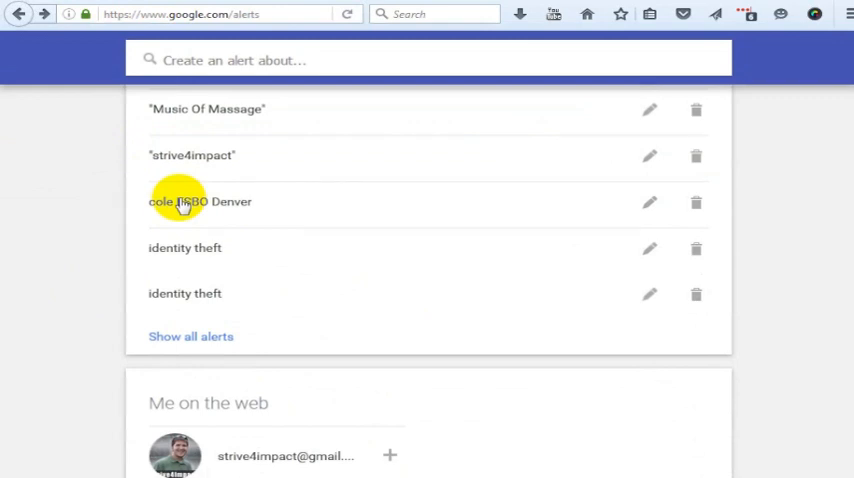
pyautogui.moveTo(312, 216)
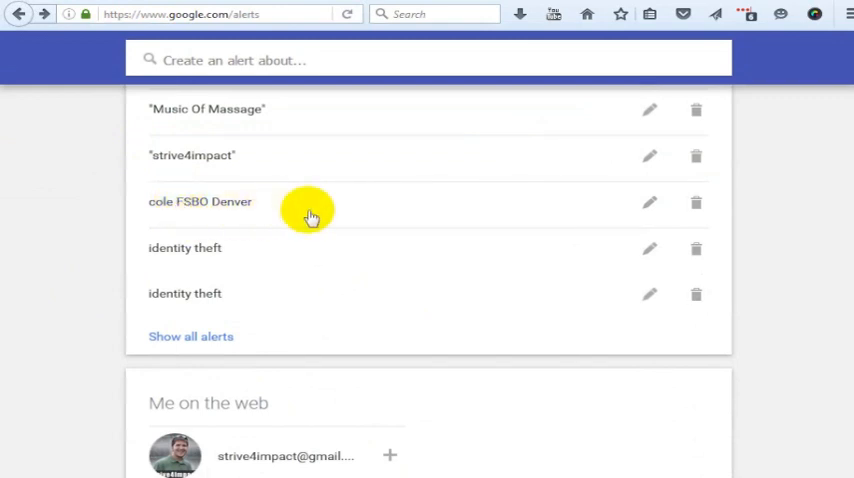
pyautogui.moveTo(212, 232)
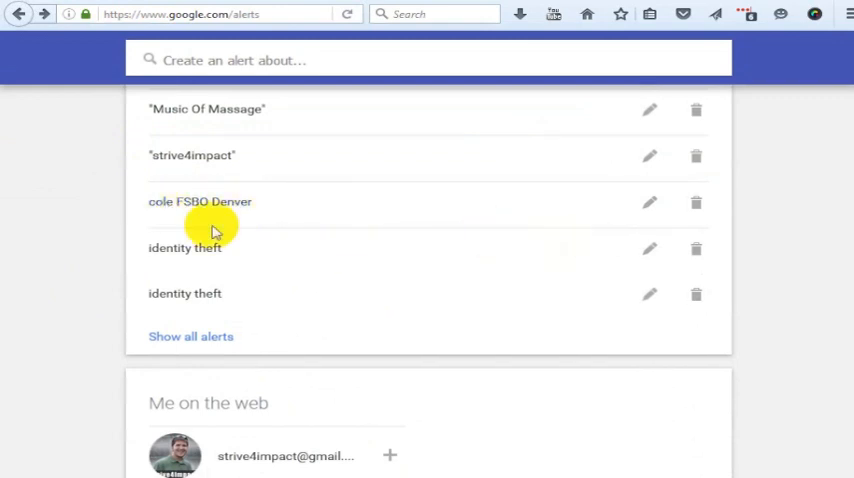
pyautogui.moveTo(198, 208)
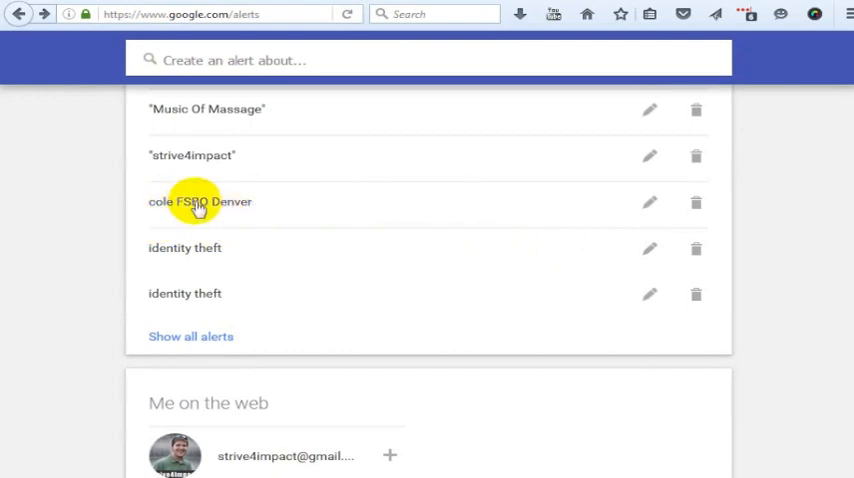
pyautogui.moveTo(490, 270)
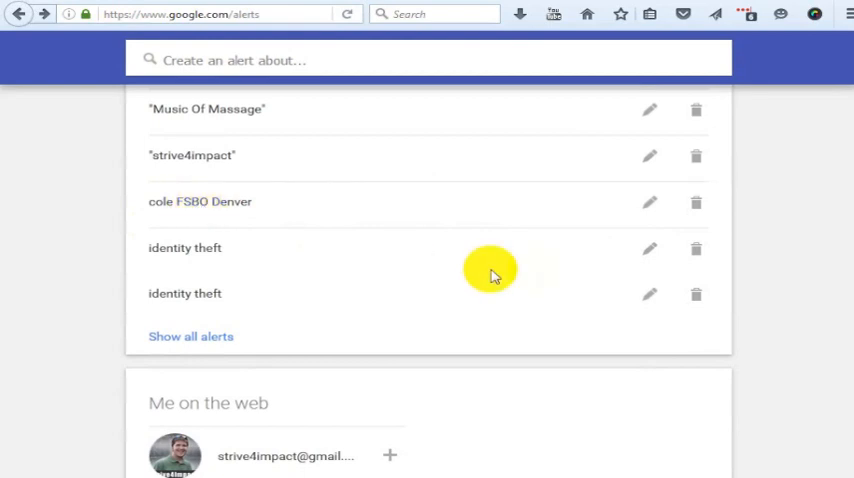
pyautogui.moveTo(584, 208)
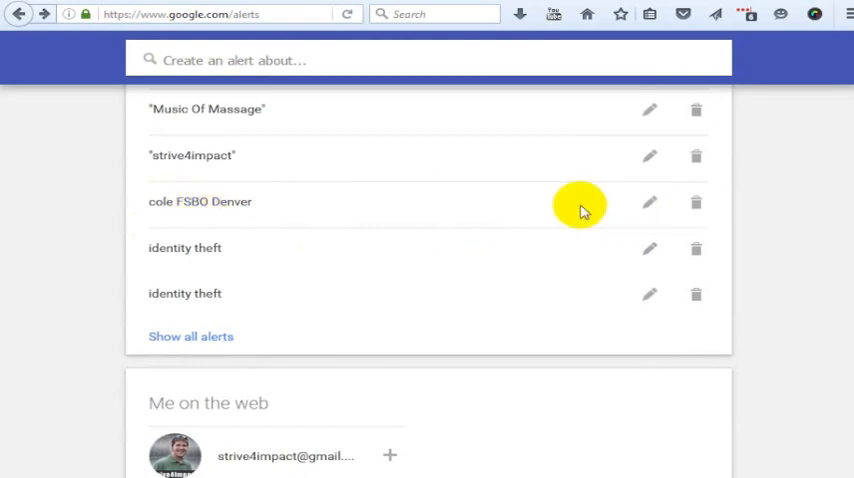
pyautogui.moveTo(648, 214)
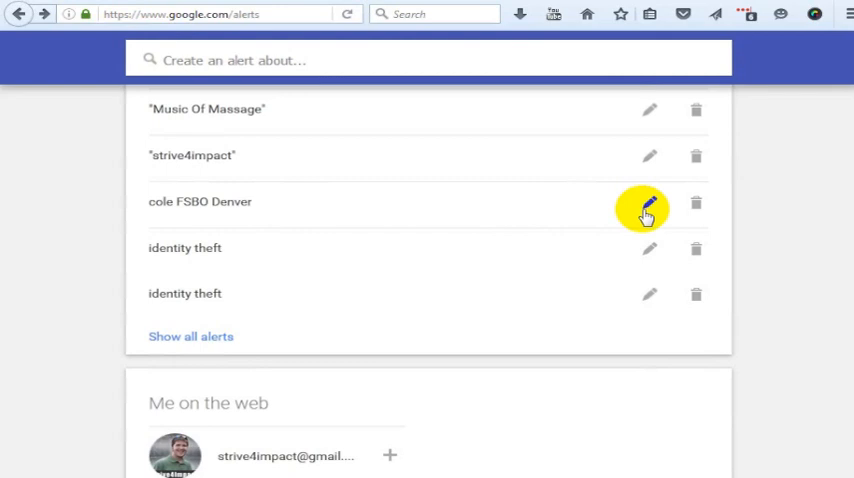
# Review the cole FSBO Denver alert's settings, keeping sources on Automatic and frequency at once a day
pyautogui.click(648, 212)
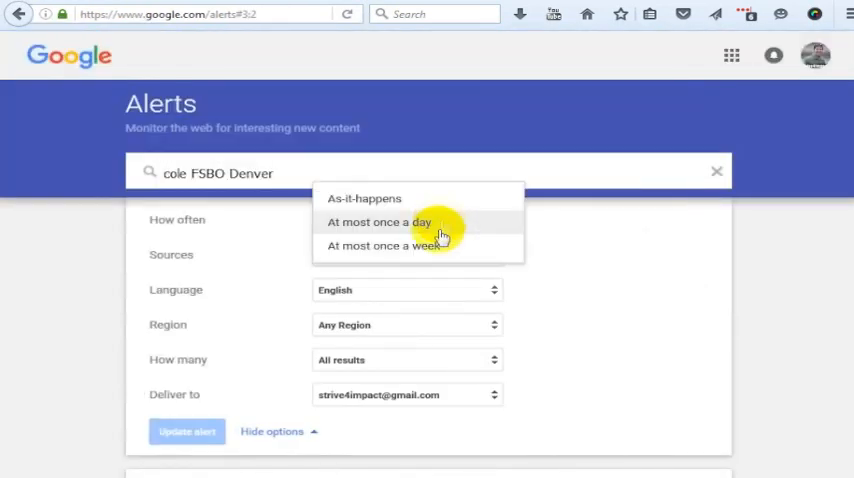
pyautogui.moveTo(364, 198)
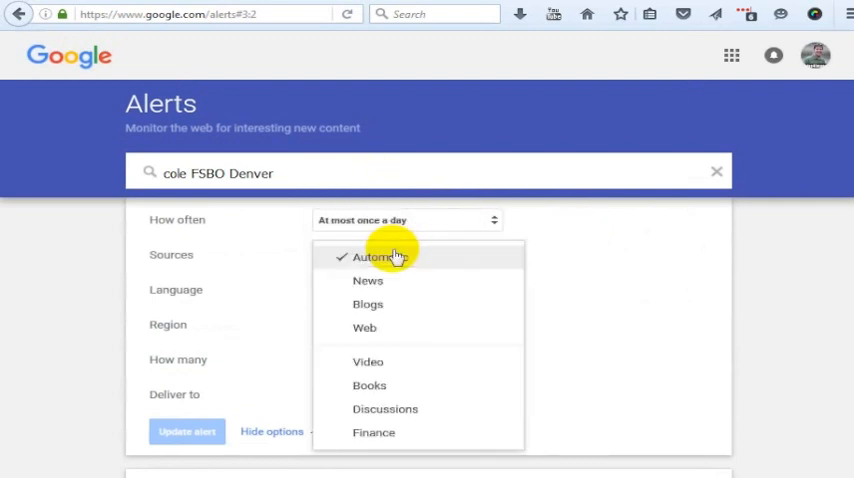
pyautogui.click(376, 256)
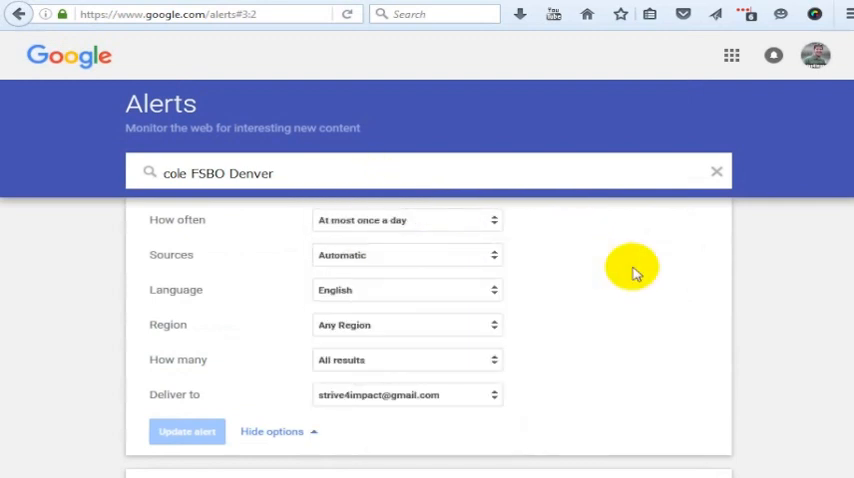
pyautogui.moveTo(308, 362)
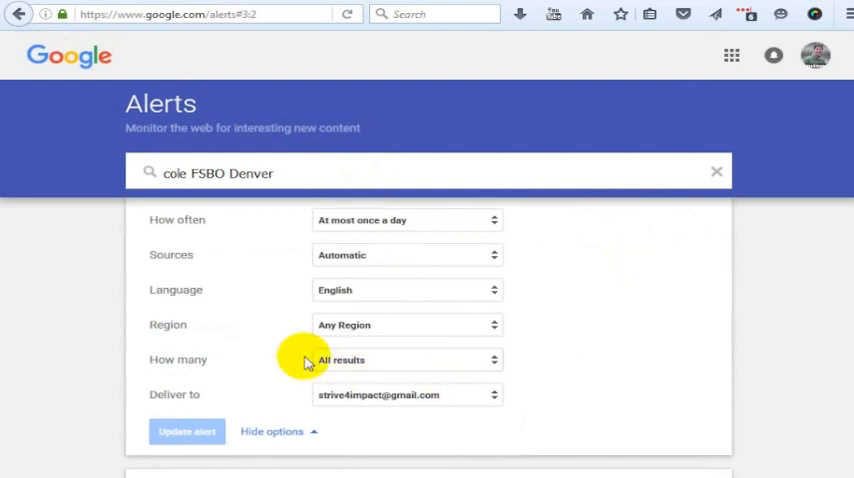
pyautogui.moveTo(242, 336)
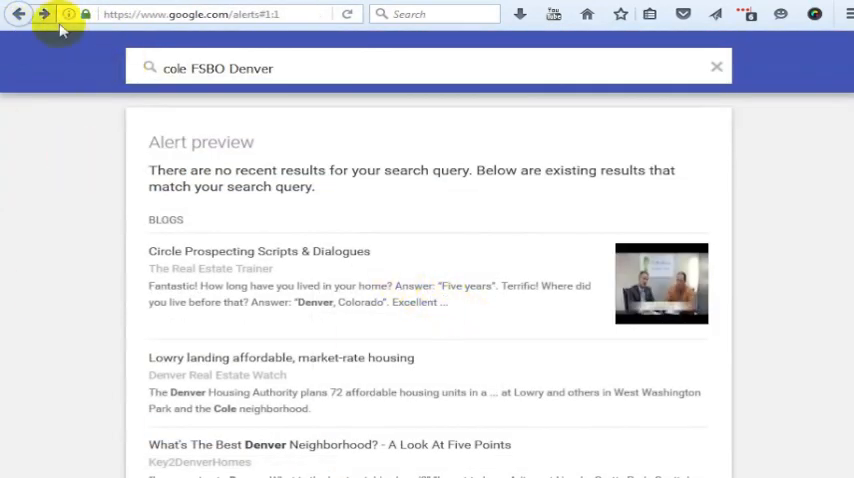
# Back on My alerts, delete the cole FSBO Denver alert and undo so it reappears
pyautogui.click(18, 12)
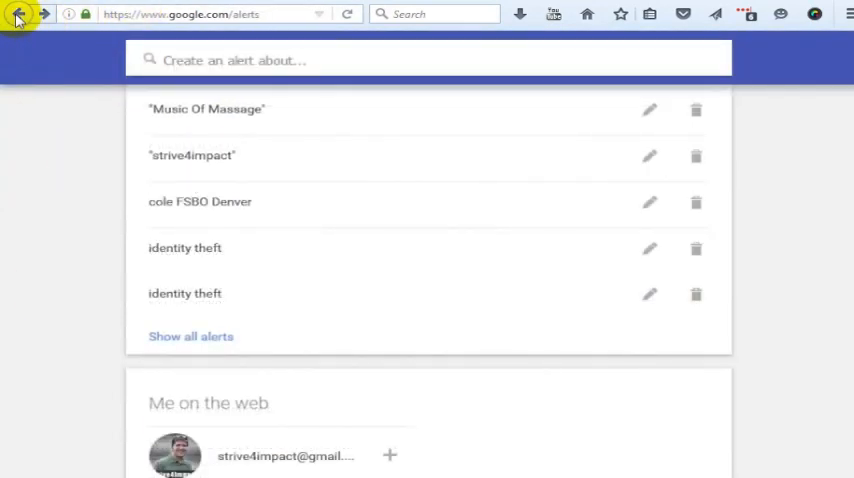
pyautogui.moveTo(696, 200)
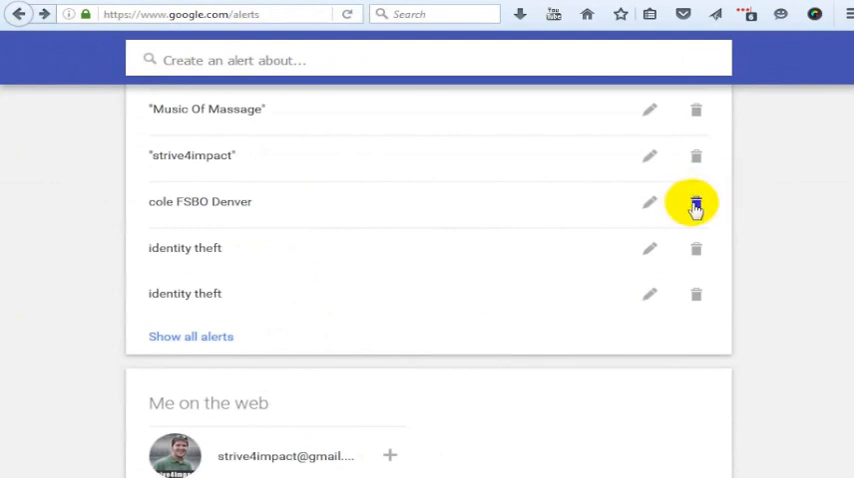
pyautogui.click(696, 200)
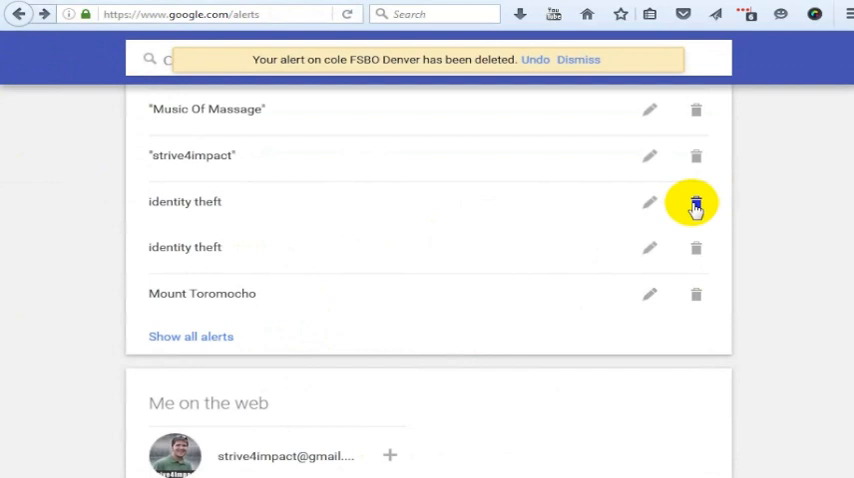
pyautogui.moveTo(534, 68)
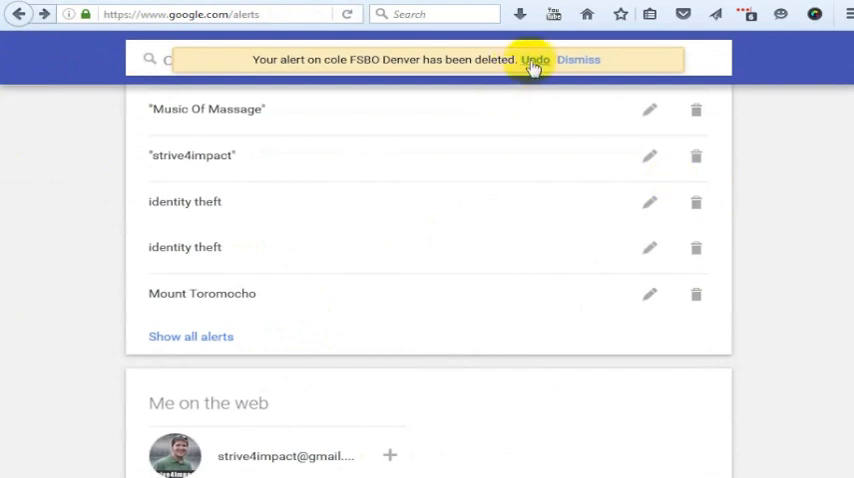
pyautogui.click(536, 60)
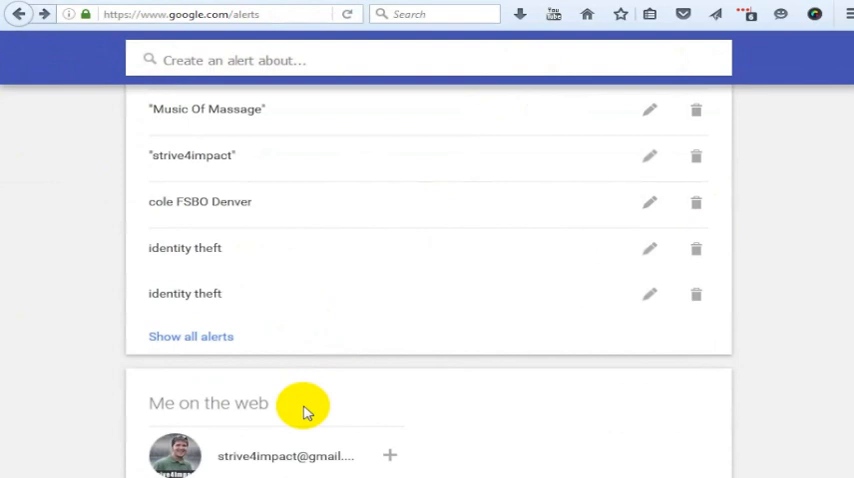